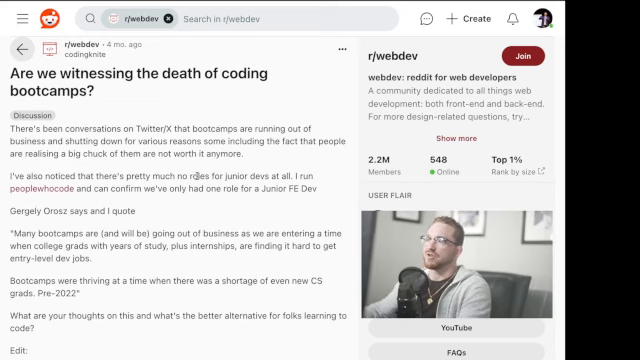
pyautogui.scroll(-3)
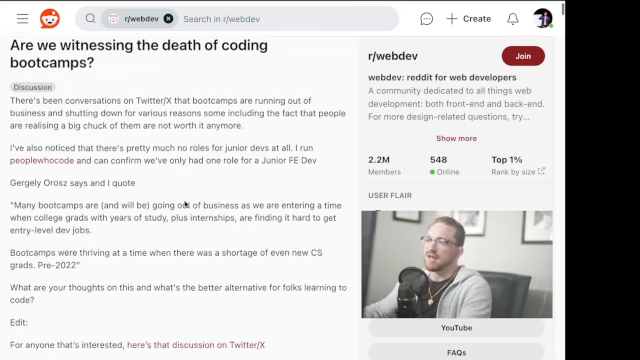
pyautogui.scroll(-3)
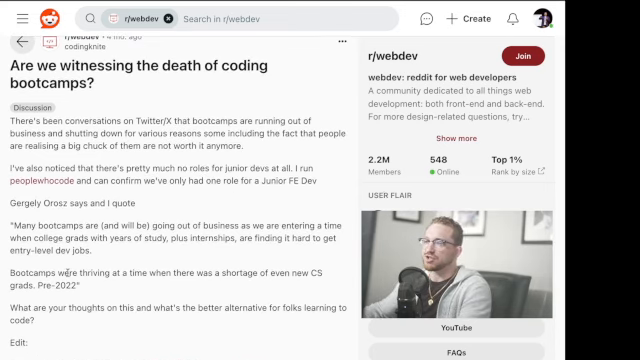